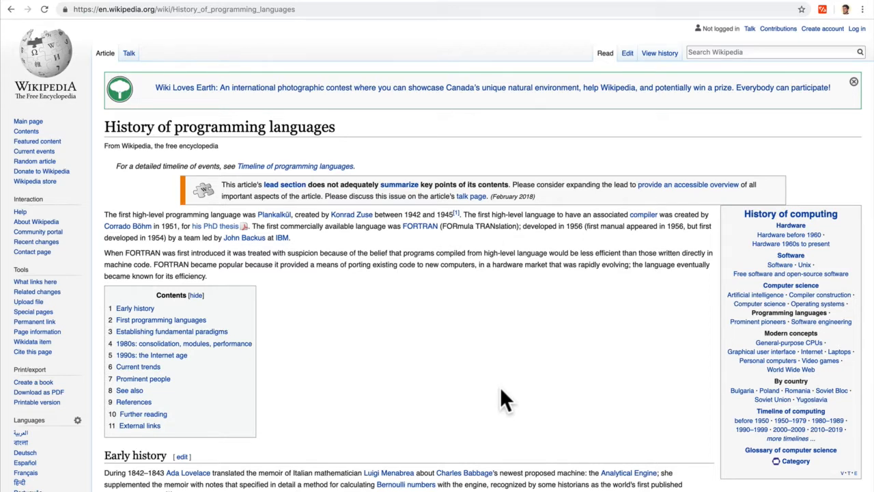
pyautogui.moveTo(426, 353)
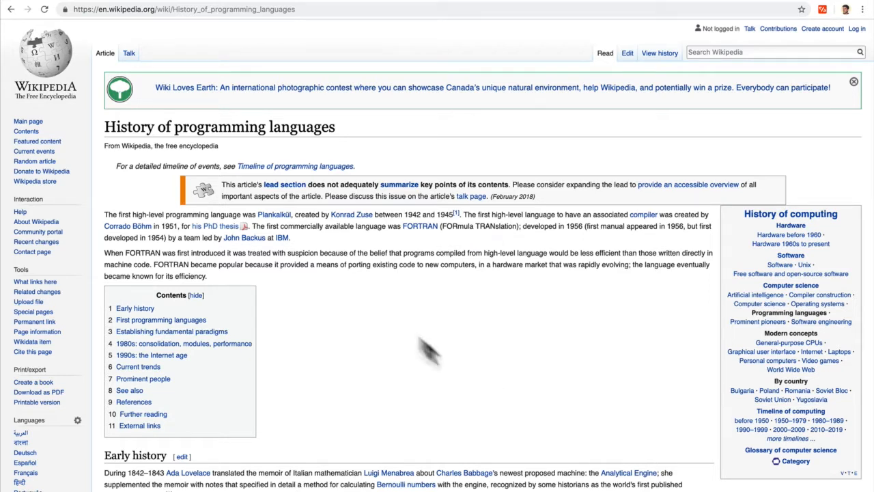
pyautogui.moveTo(276, 133)
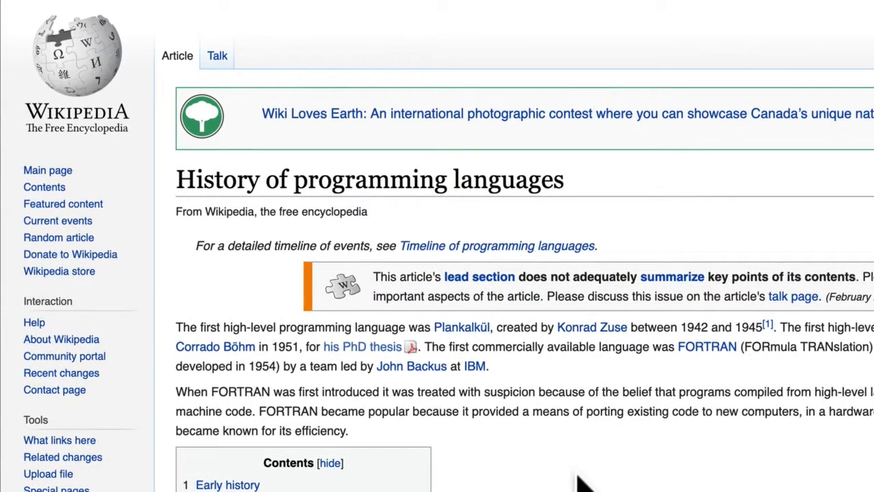
# Scroll to Establishing fundamental paradigms and highlight 'object-oriented language' in the Smalltalk entry.
pyautogui.scroll(-3)
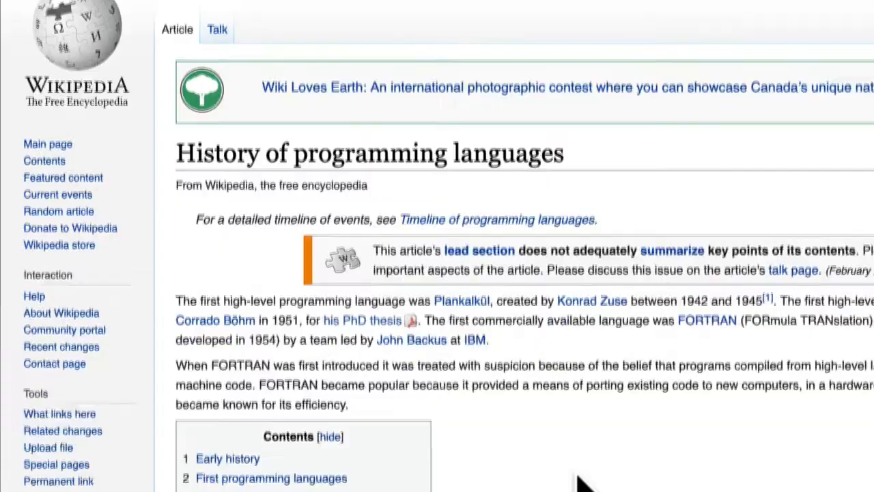
pyautogui.scroll(-3)
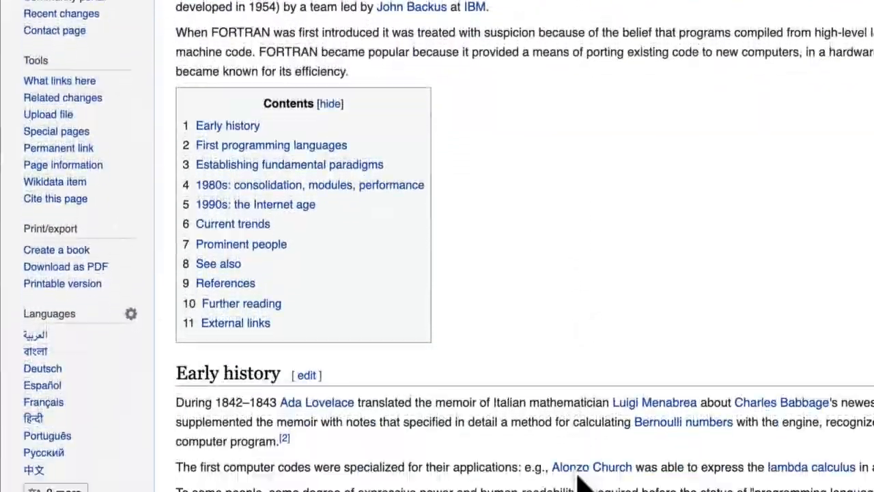
pyautogui.scroll(-3)
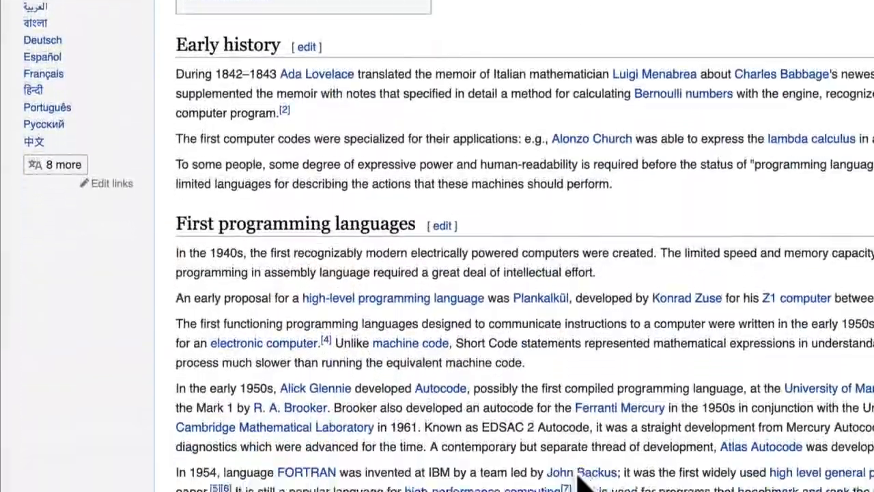
pyautogui.scroll(-3)
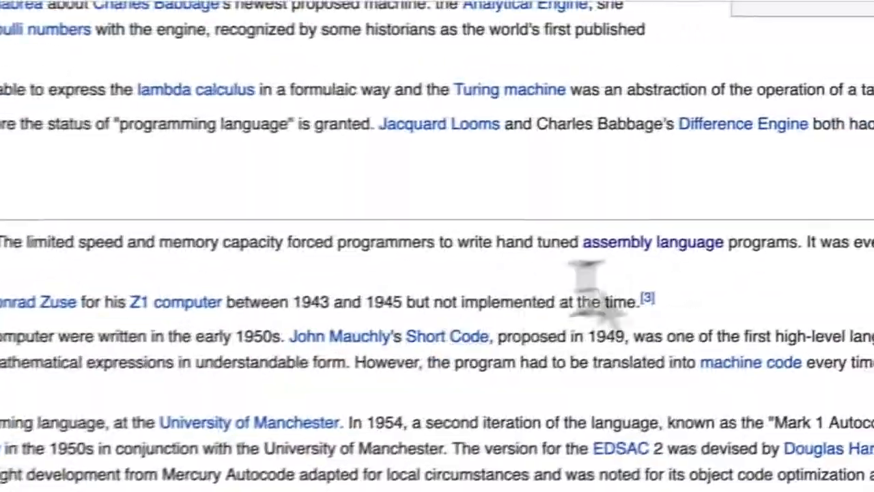
pyautogui.scroll(-3)
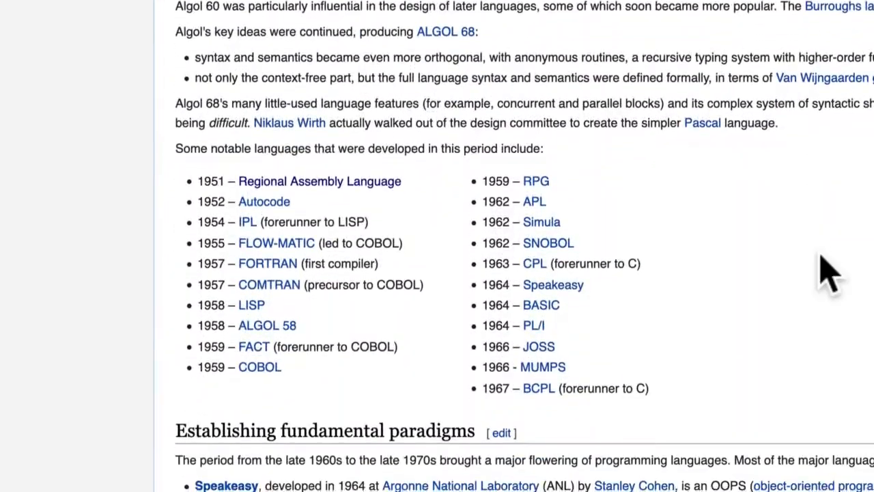
pyautogui.scroll(-3)
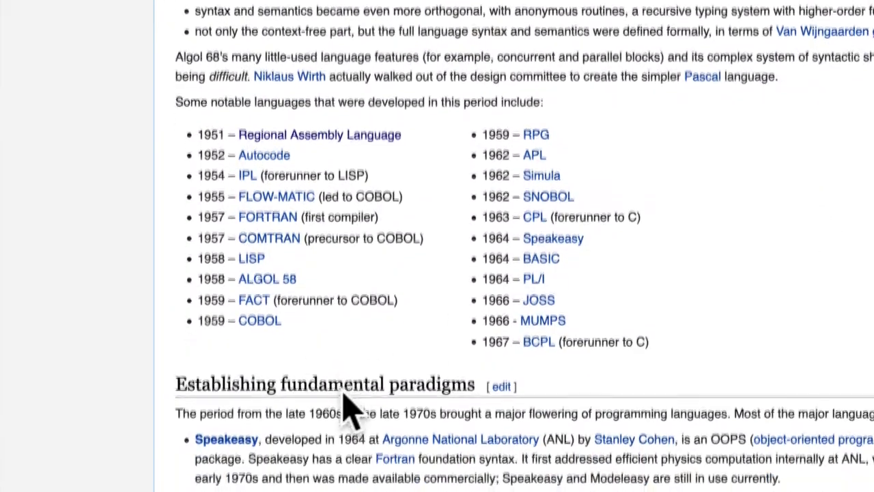
pyautogui.scroll(-3)
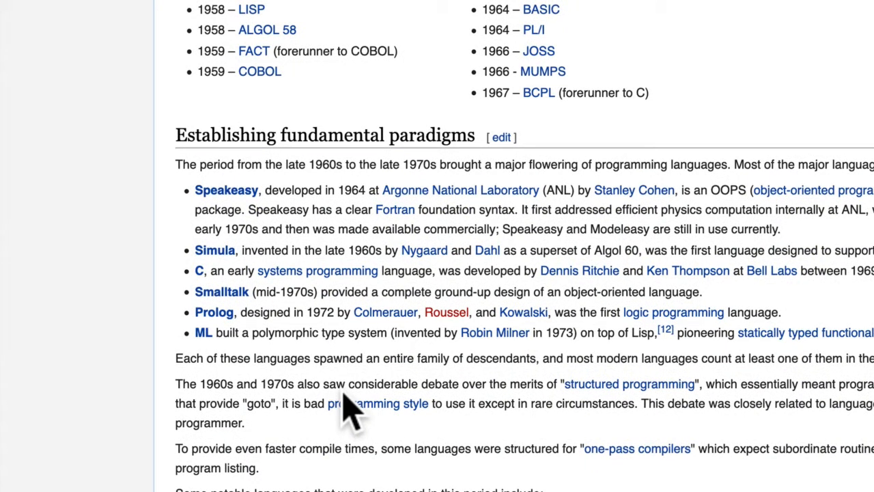
pyautogui.moveTo(354, 137)
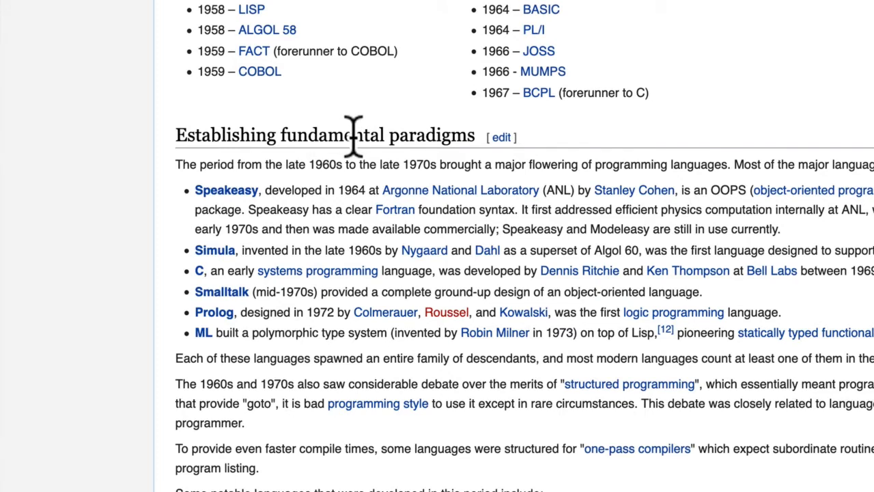
pyautogui.moveTo(240, 317)
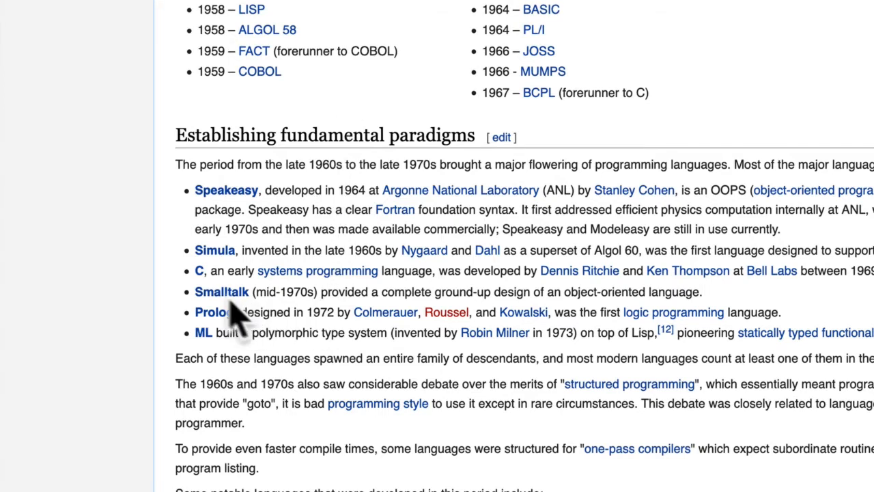
pyautogui.moveTo(293, 315)
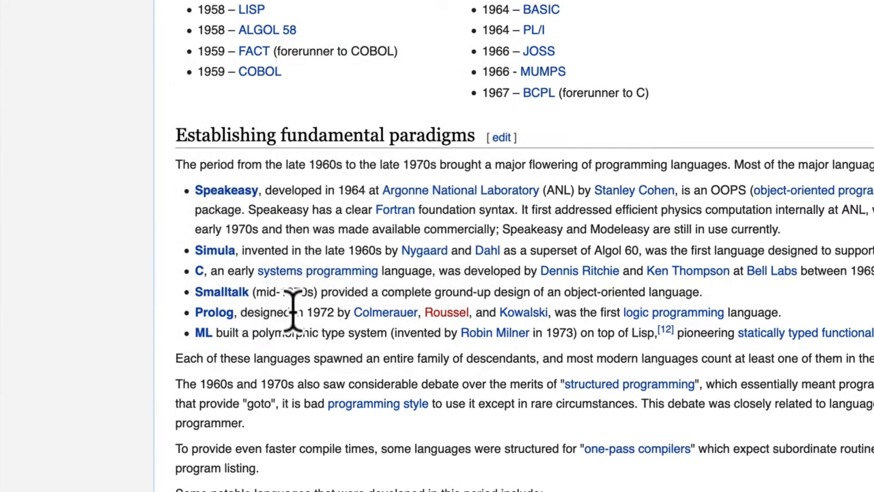
pyautogui.moveTo(565, 292); pyautogui.dragTo(702, 292)
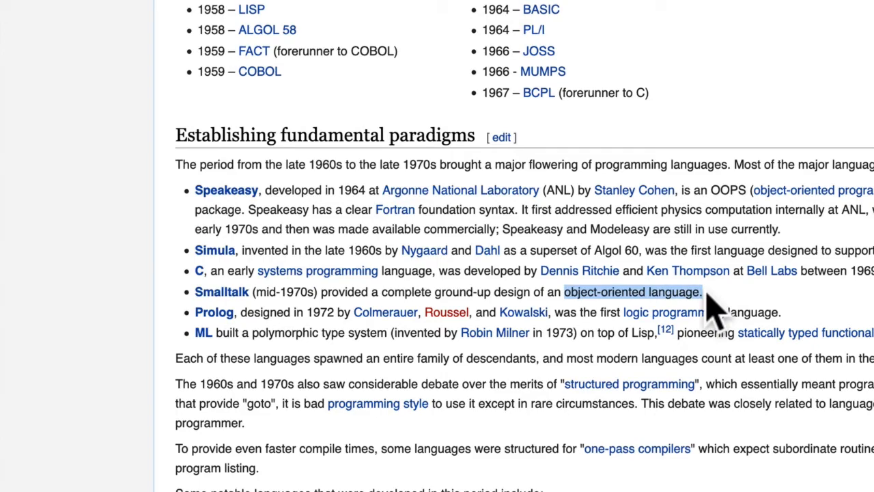
pyautogui.scroll(-3)
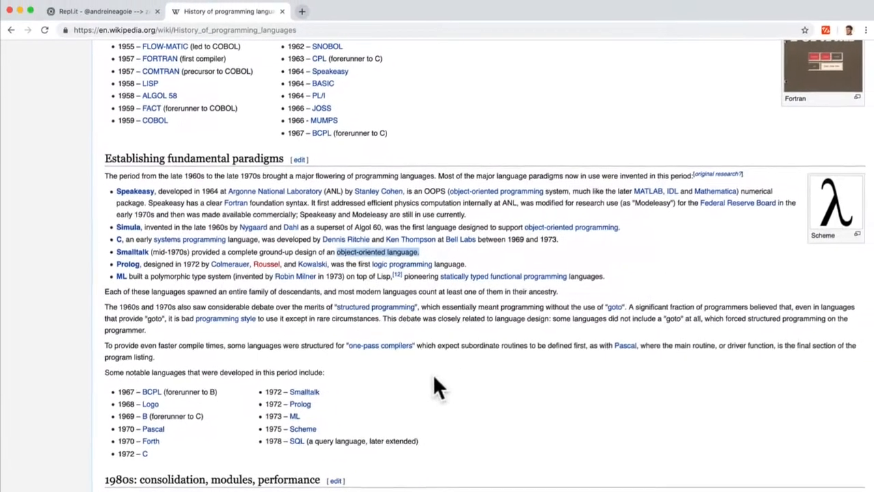
pyautogui.click(102, 11)
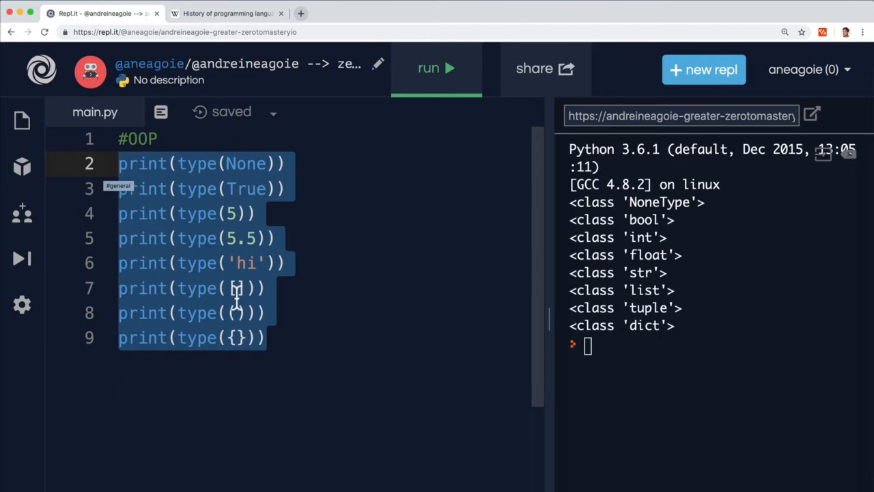
pyautogui.click(235, 287)
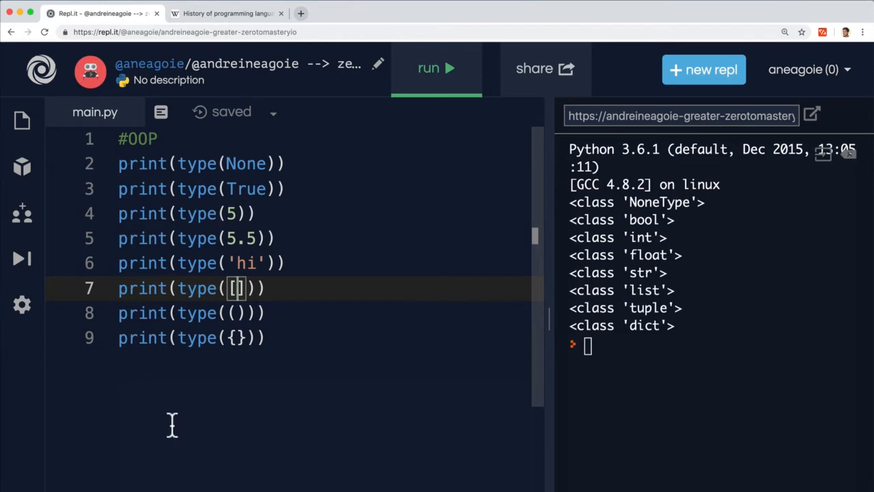
pyautogui.moveTo(121, 139)
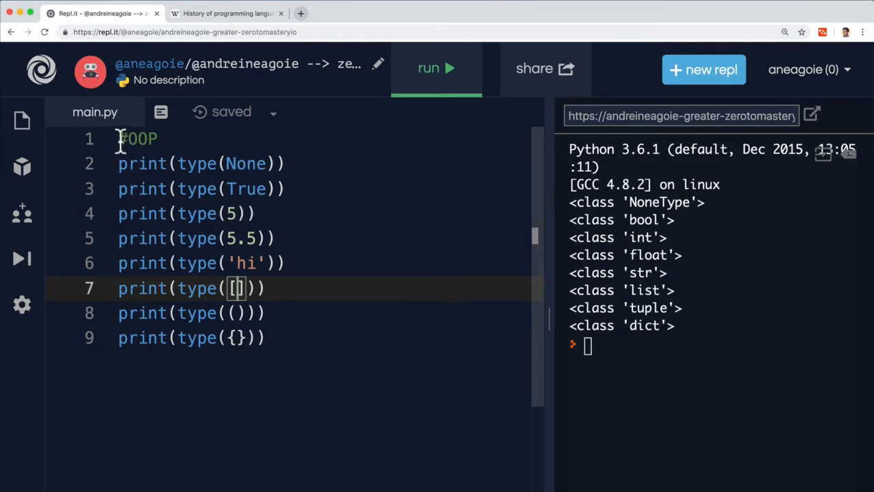
pyautogui.moveTo(150, 476)
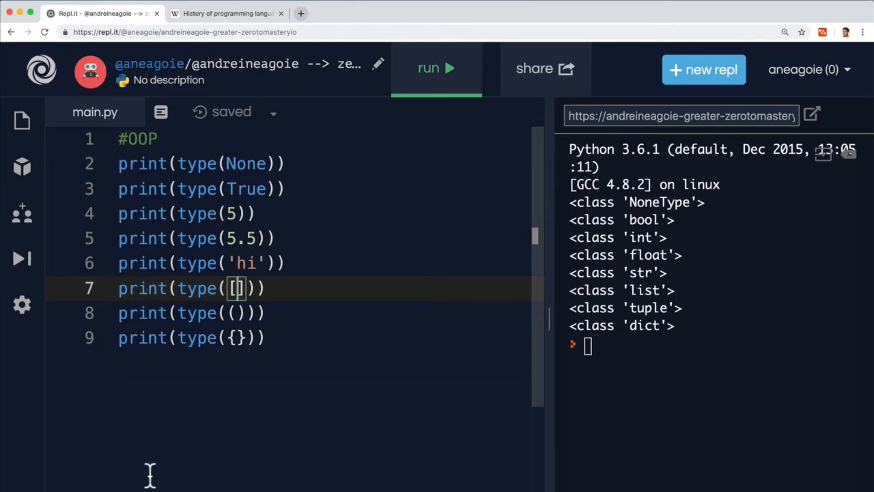
pyautogui.moveTo(134, 260)
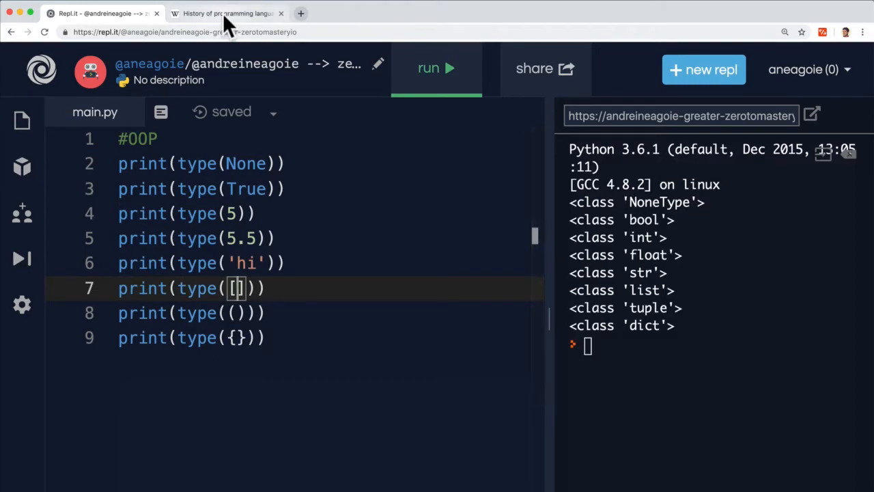
pyautogui.click(225, 14)
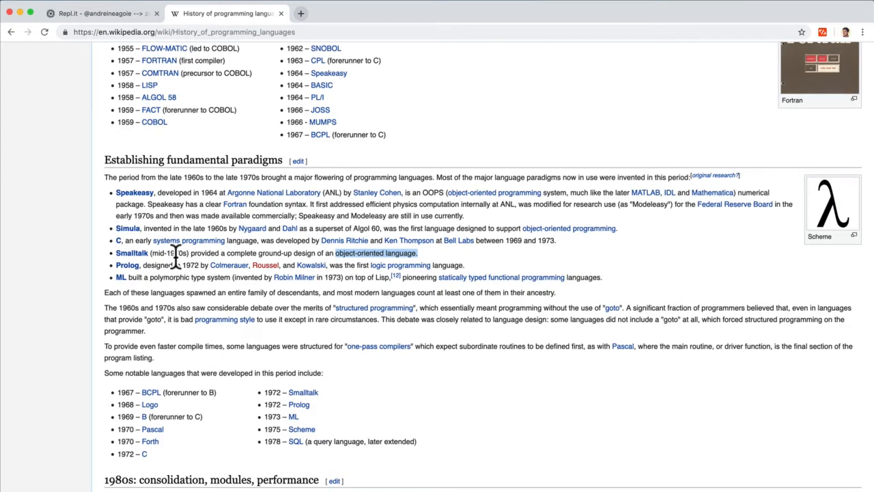
# Return to the Repl.it tab showing main.py with the type() prints.
pyautogui.click(98, 14)
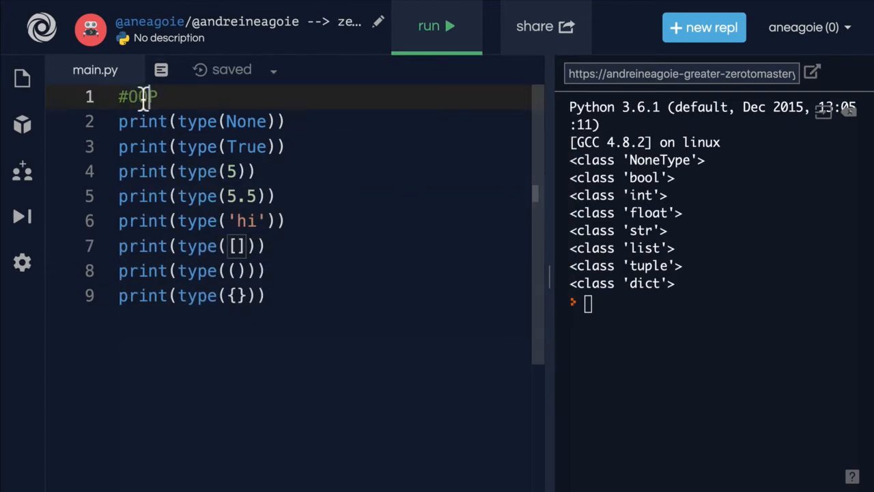
# Select the OOP comment word, then place the caret on the empty line below it.
pyautogui.doubleClick(140, 96)
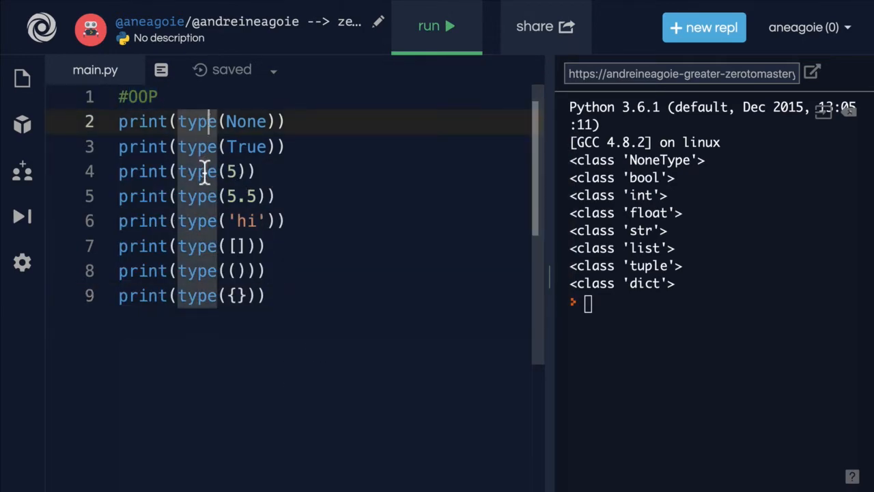
pyautogui.click(205, 246)
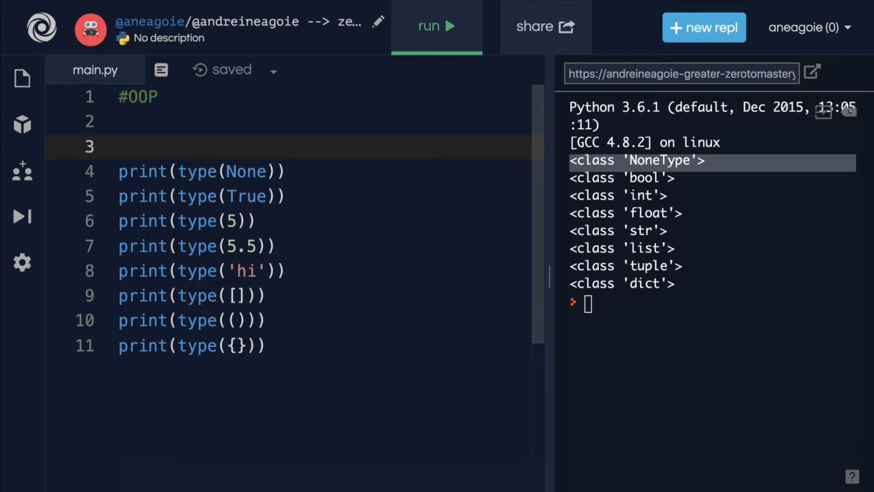
# Write the header 'class BigObject:' below #OOP, removing the stray underscore from the name.
pyautogui.write('c')
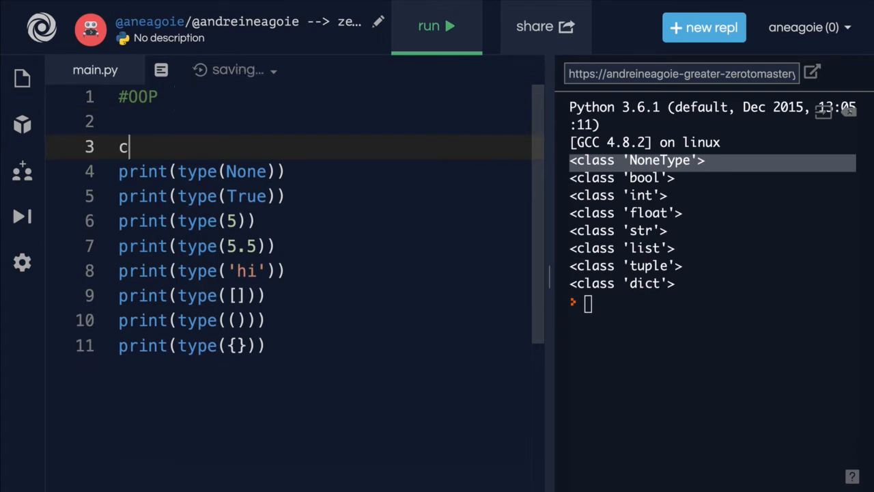
pyautogui.write('lass')
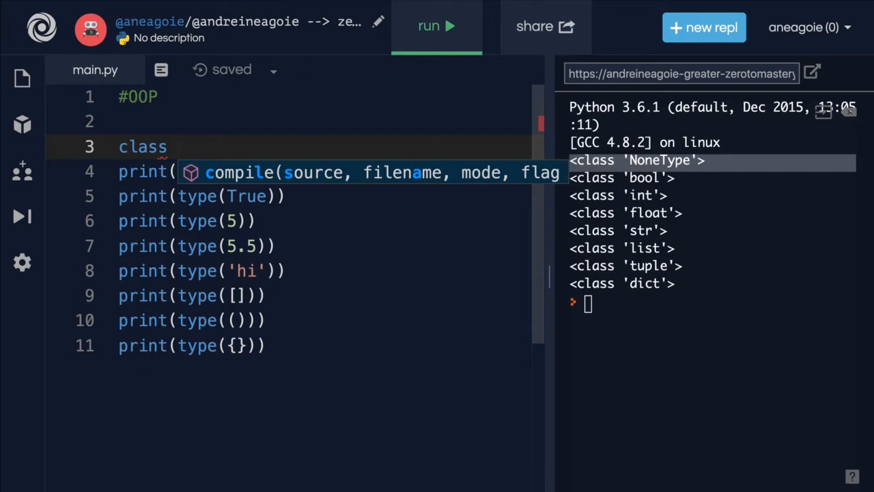
pyautogui.write('BigObj')
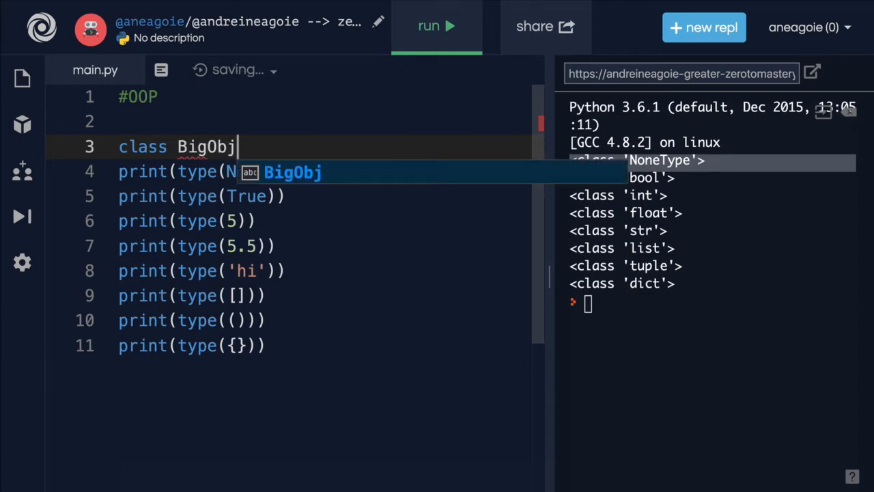
pyautogui.write('ect')
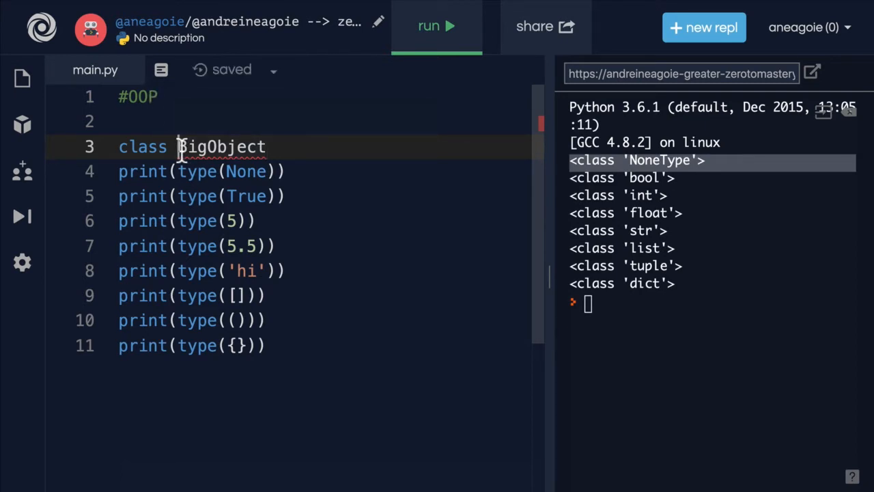
pyautogui.doubleClick(221, 146)
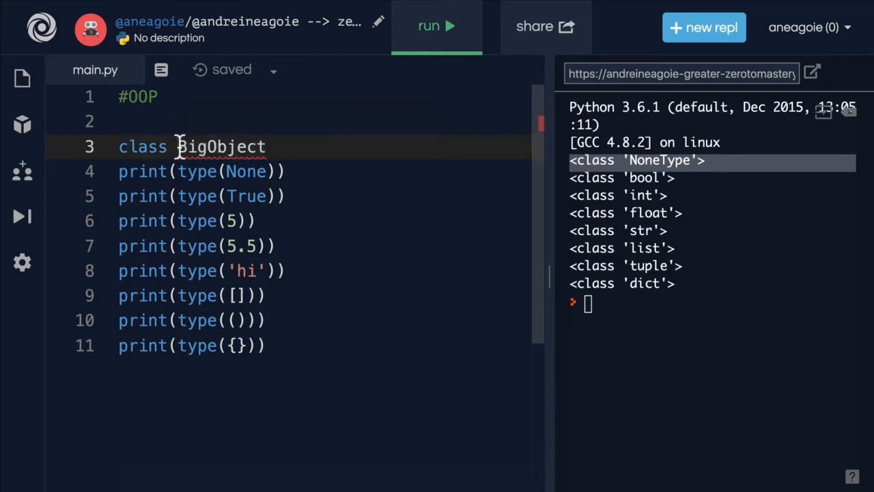
pyautogui.moveTo(194, 147)
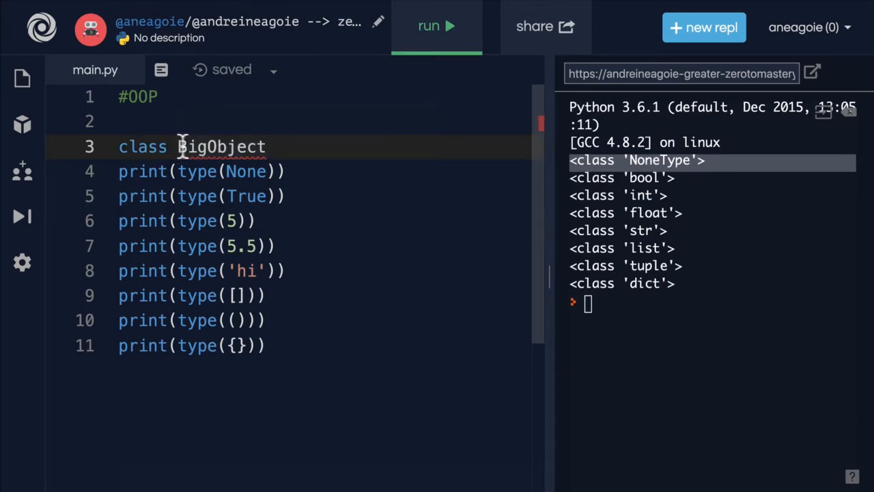
pyautogui.doubleClick(220, 146)
pyautogui.write('_')
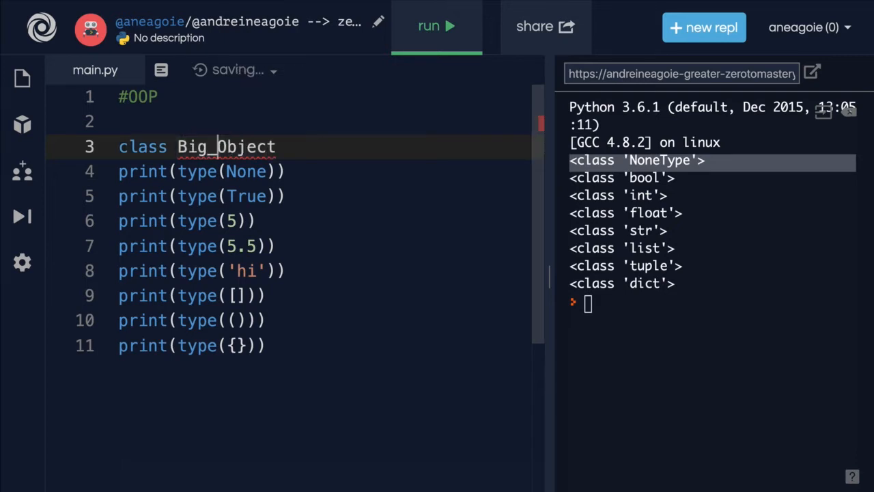
pyautogui.press('Backspace')
pyautogui.write(':')
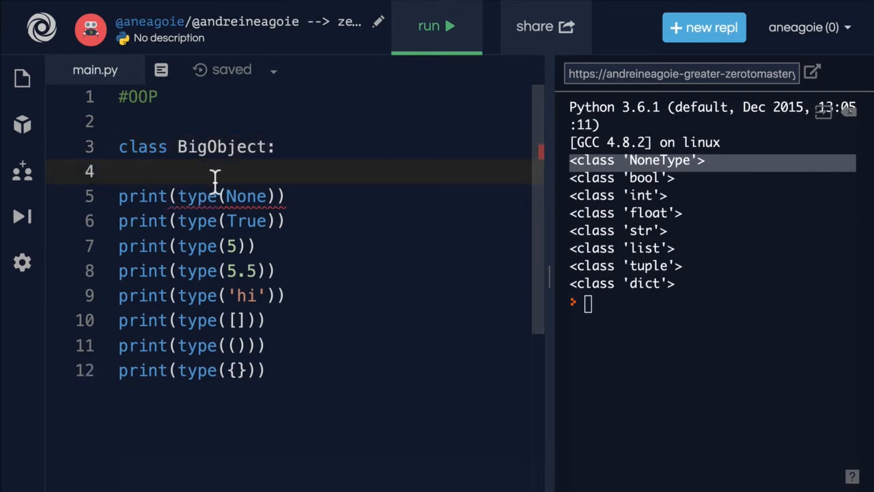
# Give the BigObject class an indented 'pass' body.
pyautogui.write('pass')
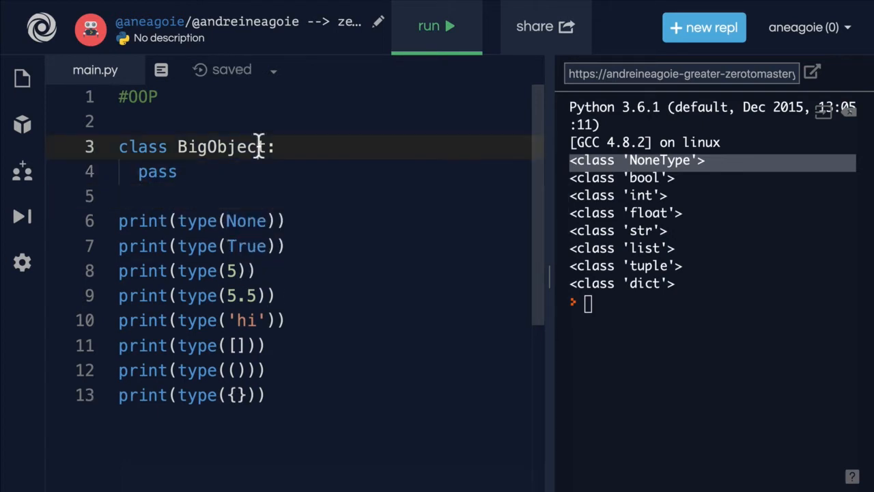
pyautogui.doubleClick(221, 147)
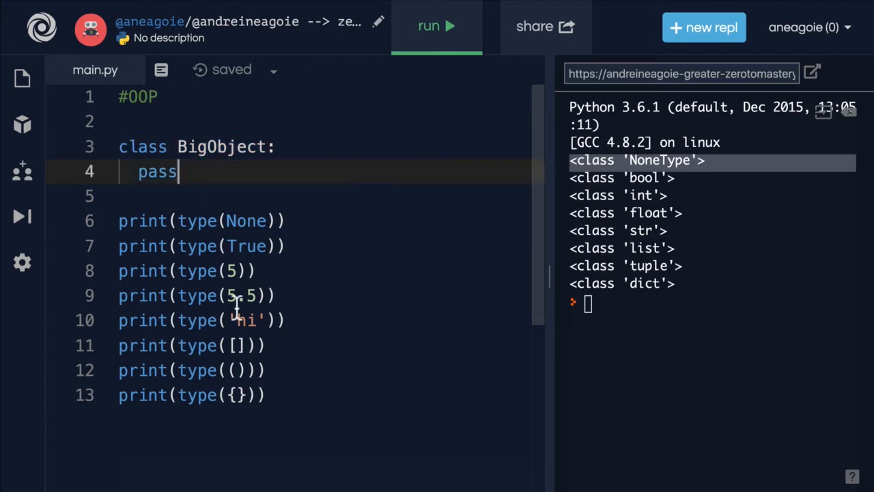
# Add print(type(BigObject)) as the last line and run the file to get <class 'type'>.
pyautogui.doubleClick(222, 146)
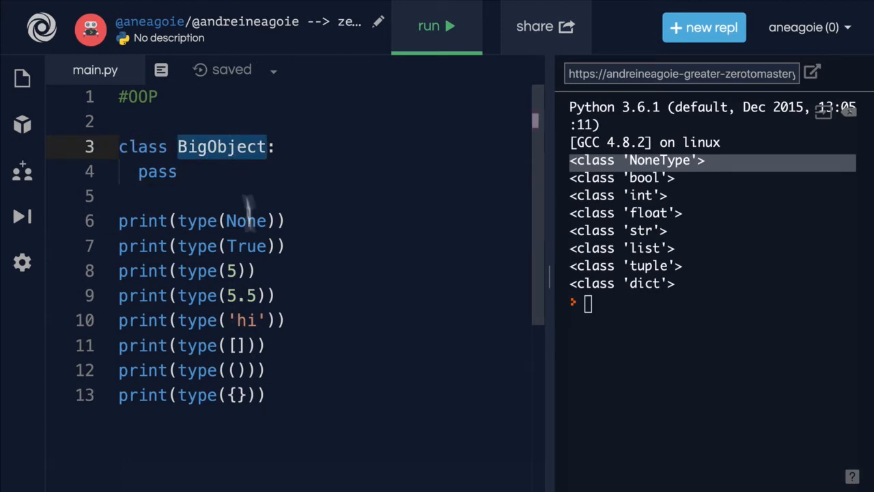
pyautogui.write('print')
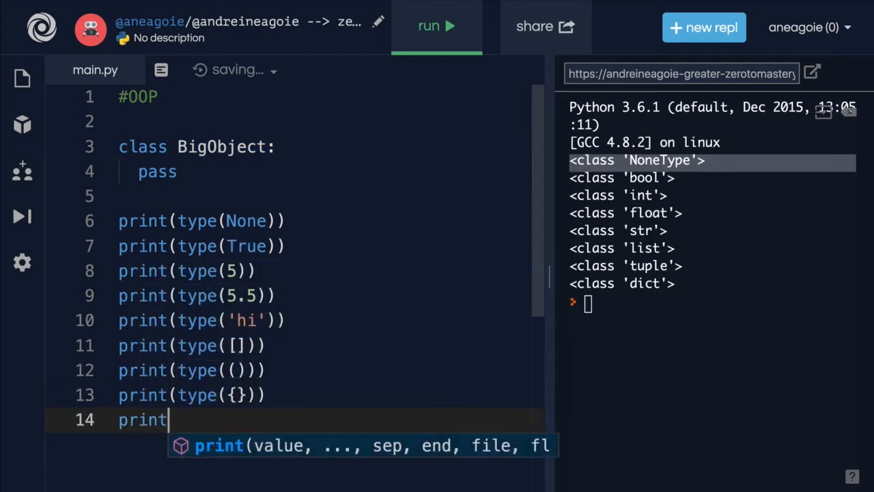
pyautogui.write('(type(BigObject))')
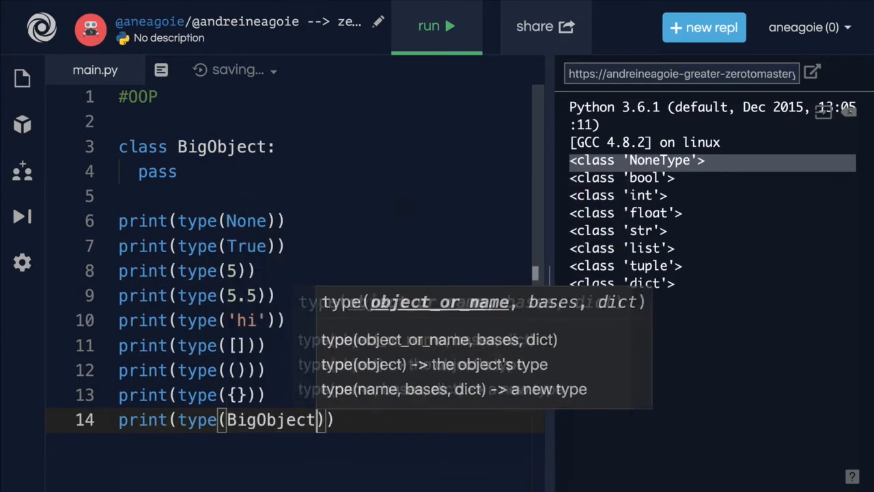
pyautogui.click(437, 26)
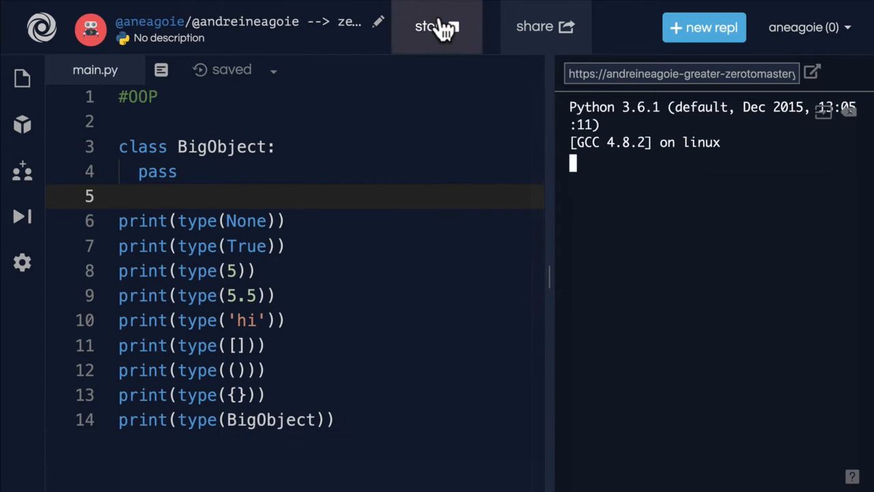
pyautogui.click(437, 26)
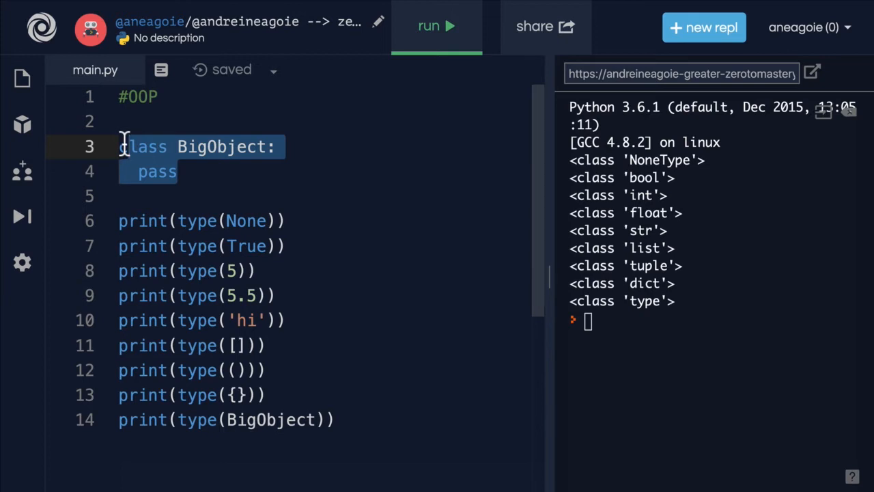
# Add 'obj1 = BigObject()' under the class, print type(obj1) instead, and run again.
pyautogui.press('enter')
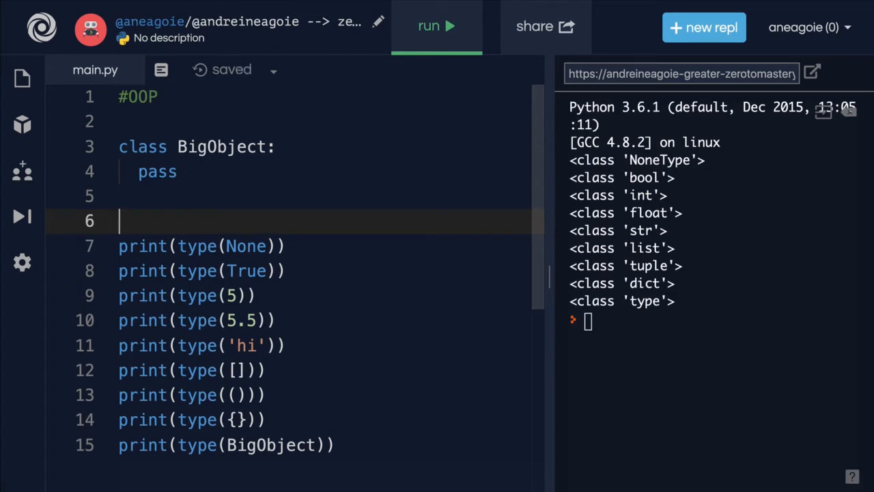
pyautogui.write('obj1')
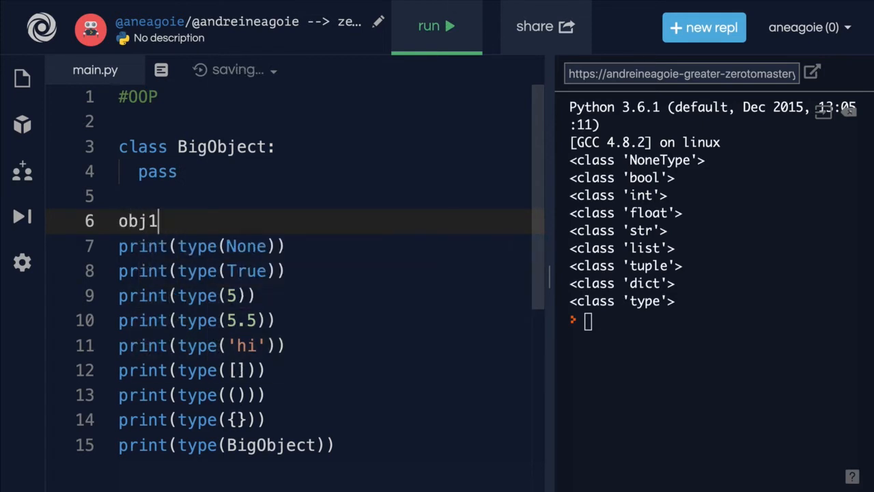
pyautogui.write('= bi')
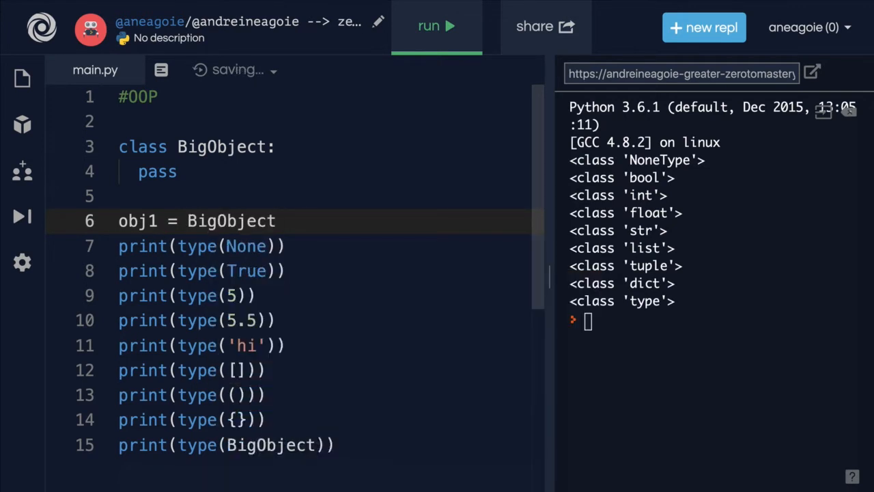
pyautogui.write('()')
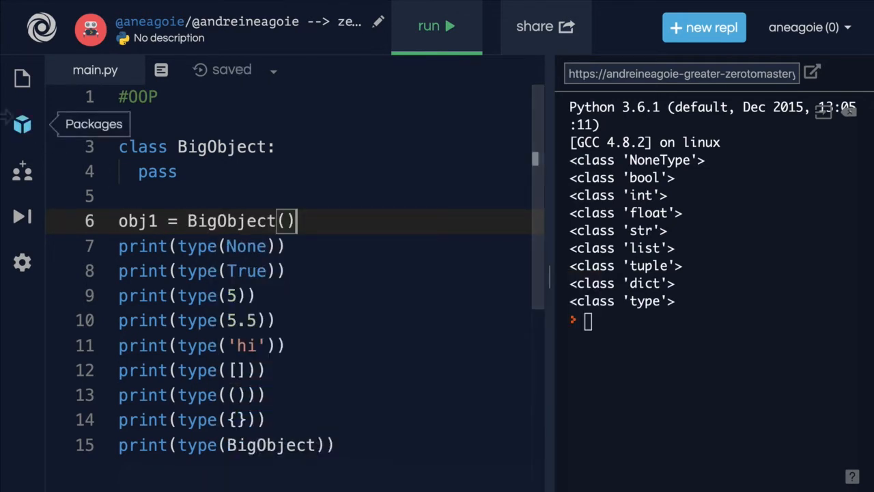
pyautogui.moveTo(118, 146); pyautogui.dragTo(177, 172)
pyautogui.write('obj1')
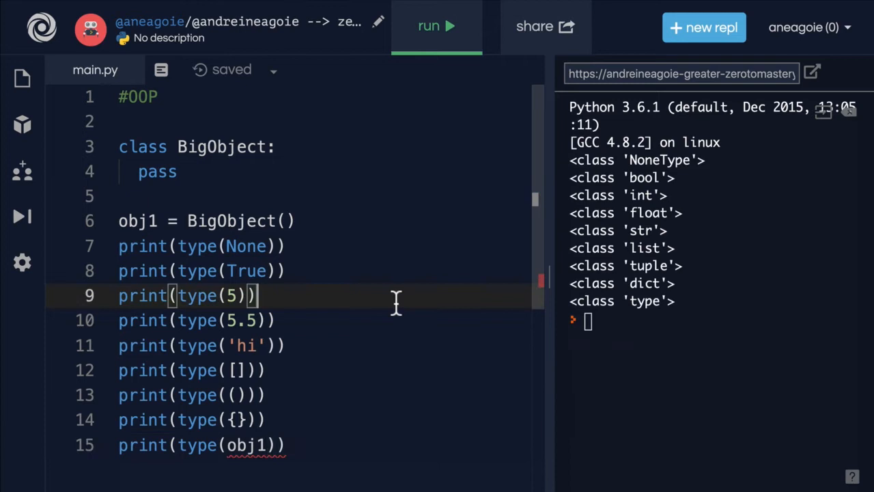
pyautogui.click(437, 26)
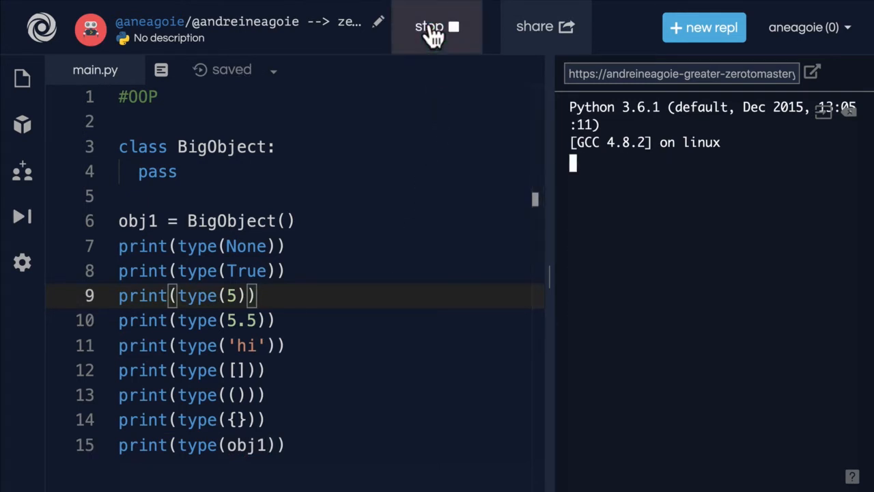
pyautogui.click(437, 28)
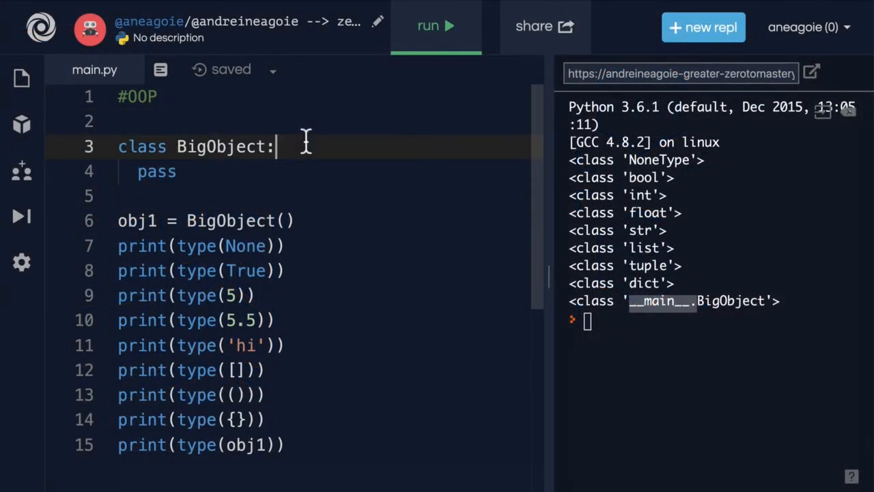
# Comment the class line with #Class and the obj1 line with #instanciate.
pyautogui.write('#Class')
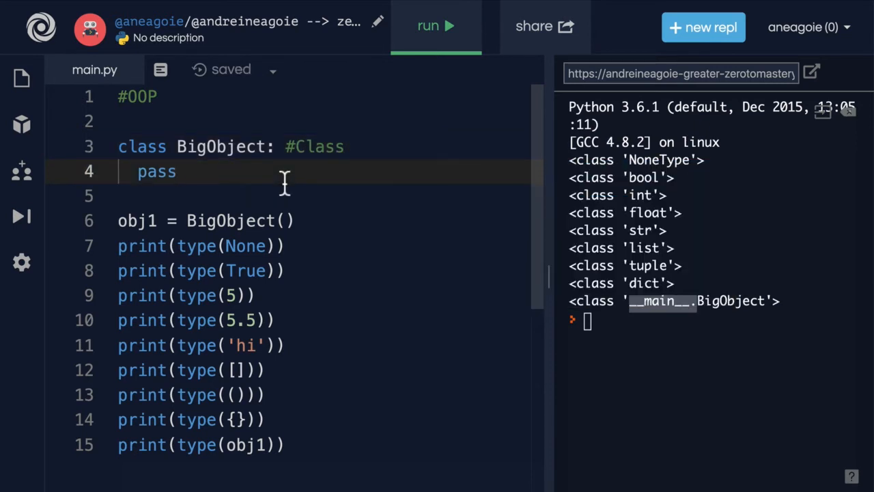
pyautogui.click(290, 220)
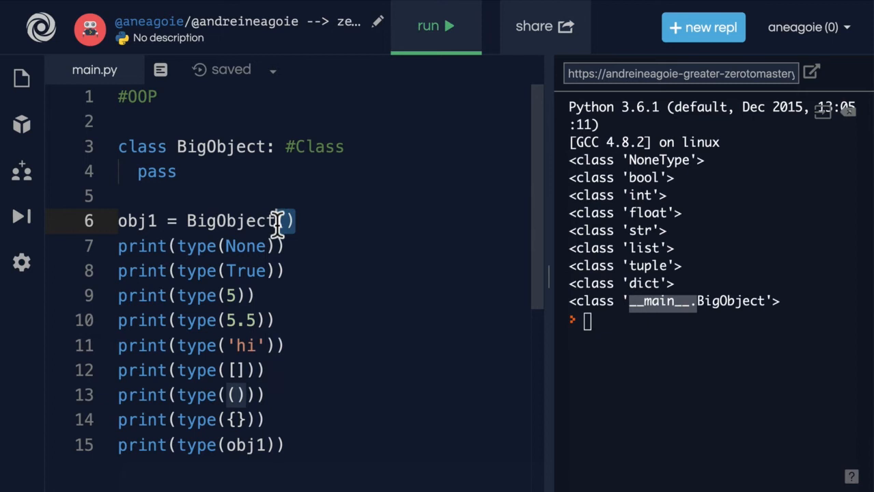
pyautogui.write('#')
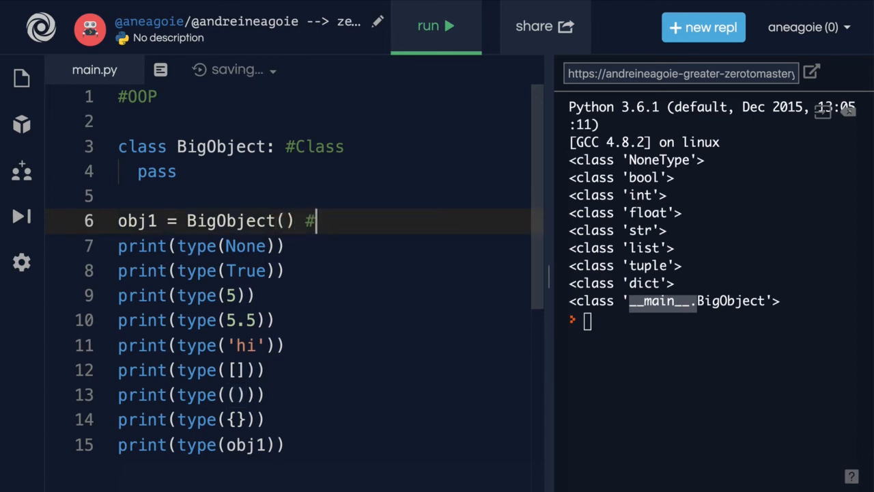
pyautogui.write('instanciate')
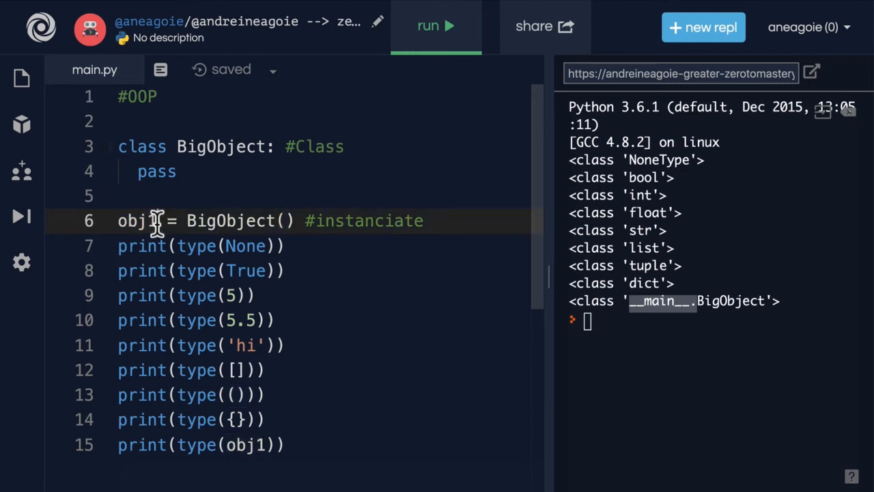
pyautogui.doubleClick(136, 220)
pyautogui.write('.')
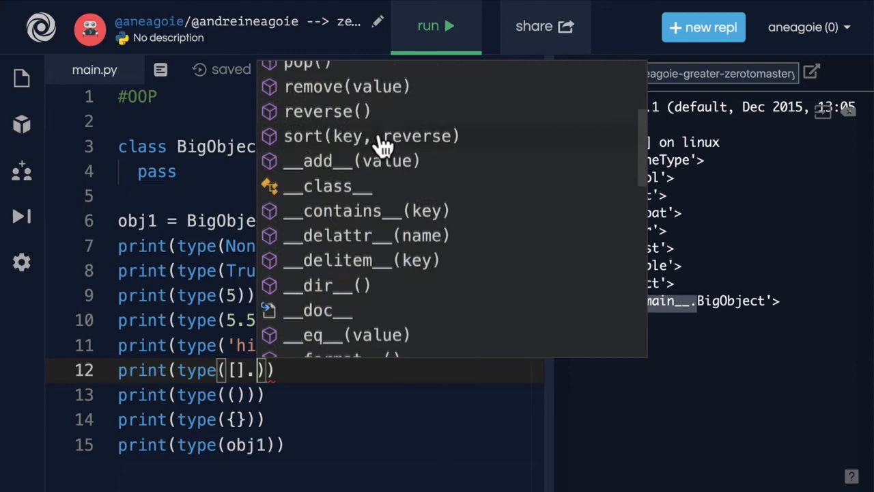
# Browse the autocomplete list of list methods offered for [] on line 12.
pyautogui.scroll(-3)
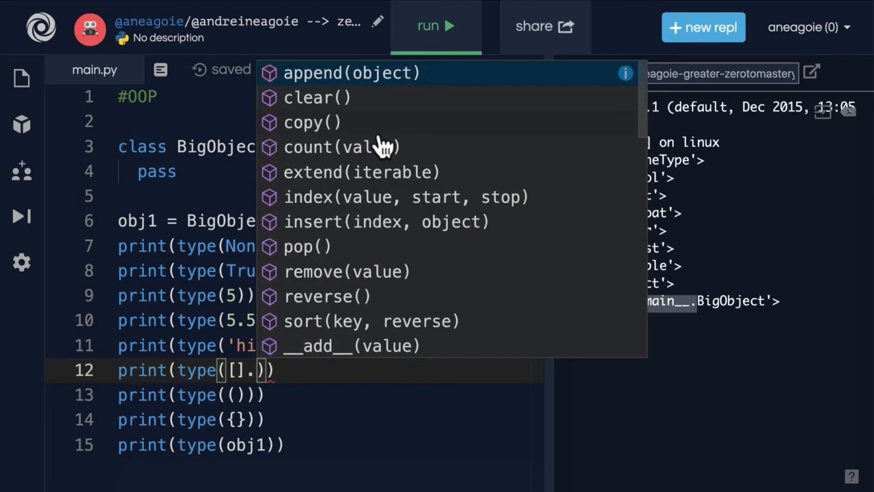
pyautogui.moveTo(327, 126)
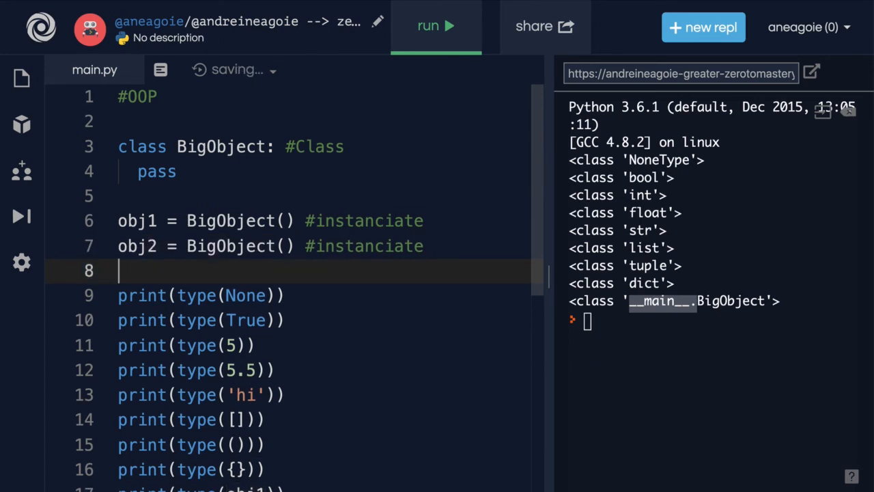
# Add 'obj3 = BigObject() #instanciate' as another instantiation line below obj2.
pyautogui.write('obj3 = BigObject() #instanciate')
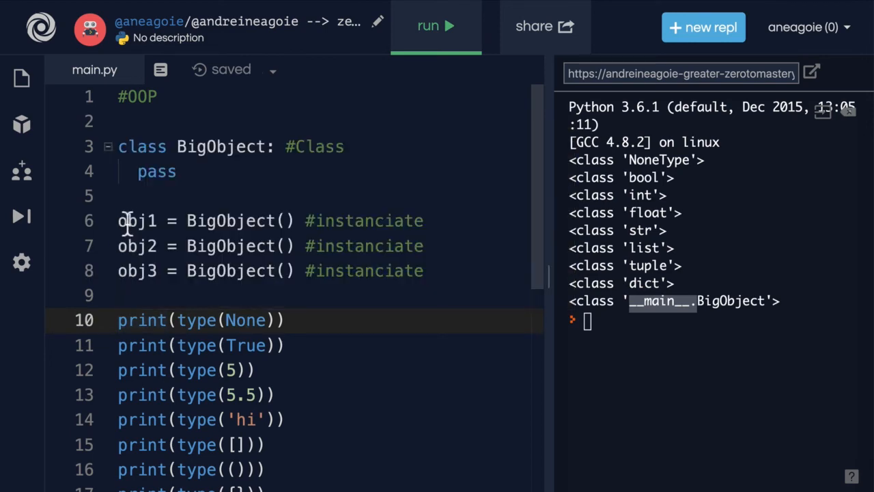
pyautogui.moveTo(142, 319)
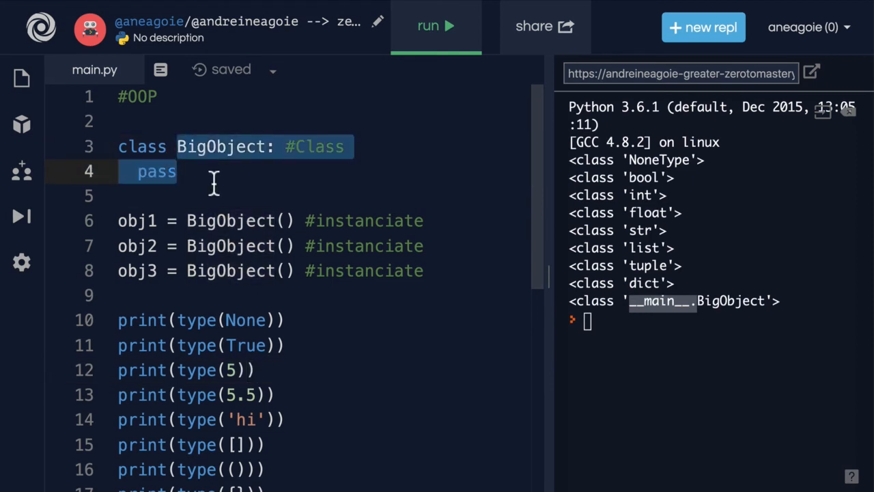
# Insert a '#code' comment line inside the BigObject body above pass.
pyautogui.click(143, 172)
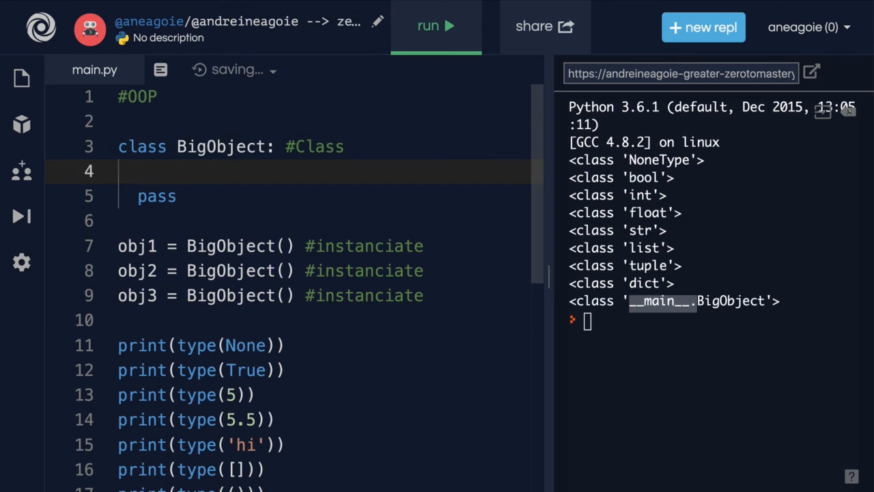
pyautogui.write('#code')
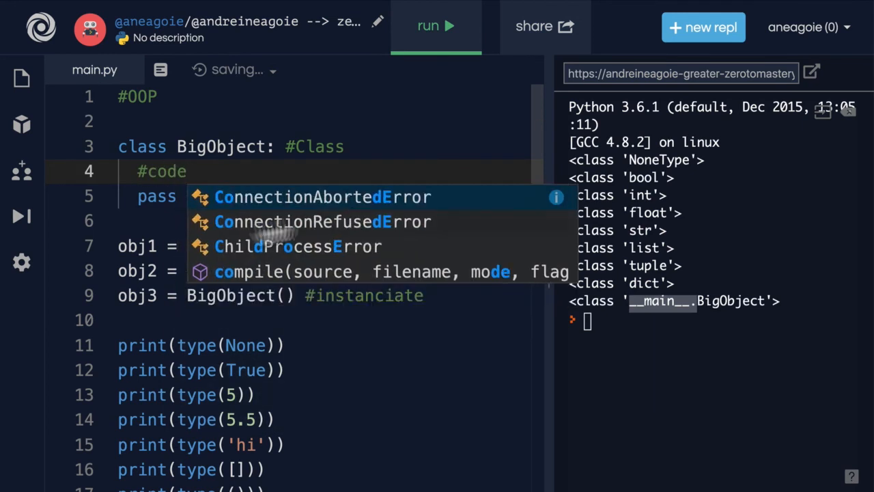
pyautogui.press('Escape')
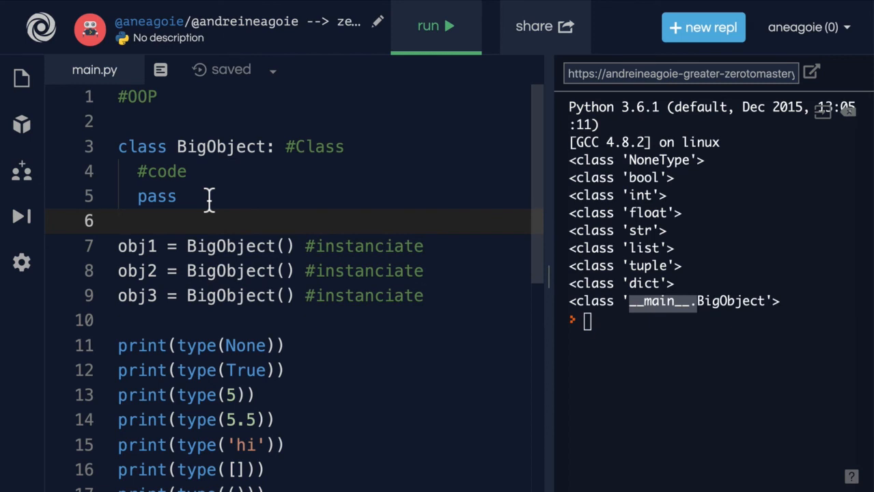
pyautogui.moveTo(106, 139)
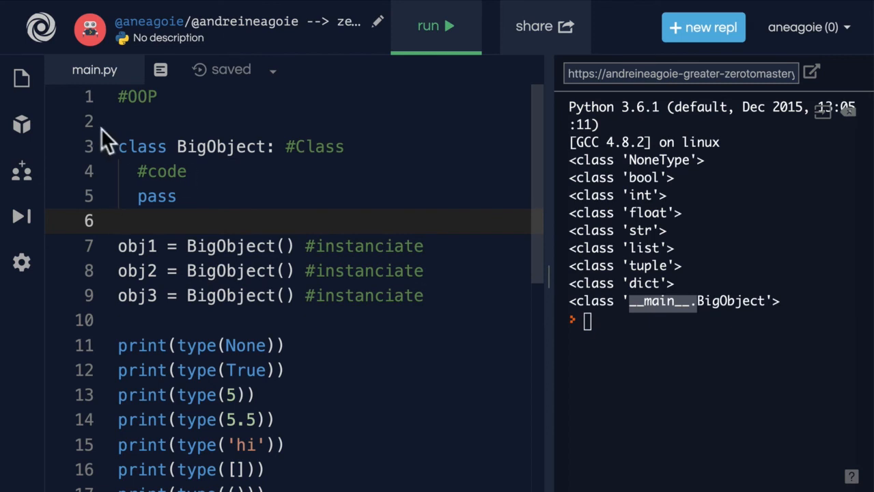
pyautogui.moveTo(117, 146); pyautogui.dragTo(174, 197)
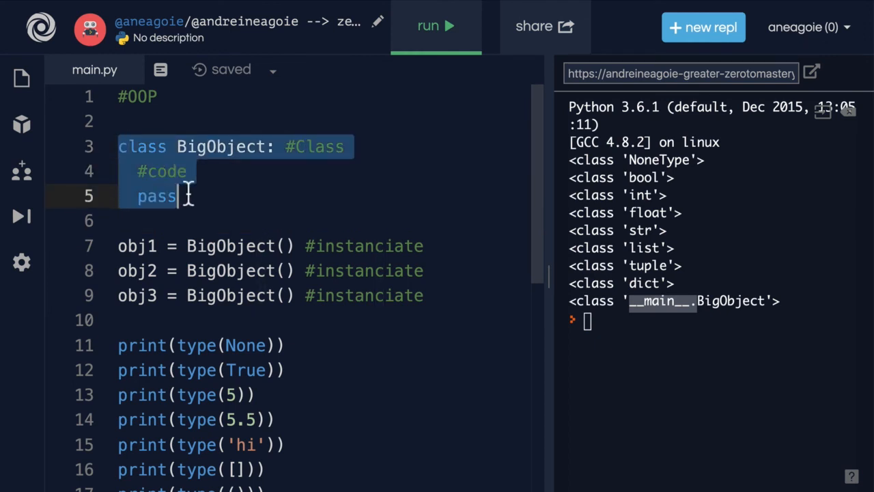
pyautogui.click(210, 146)
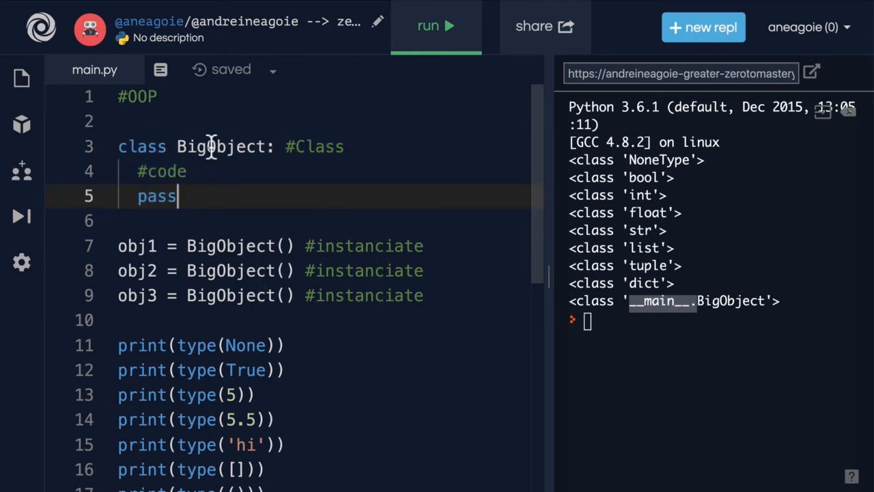
pyautogui.doubleClick(221, 147)
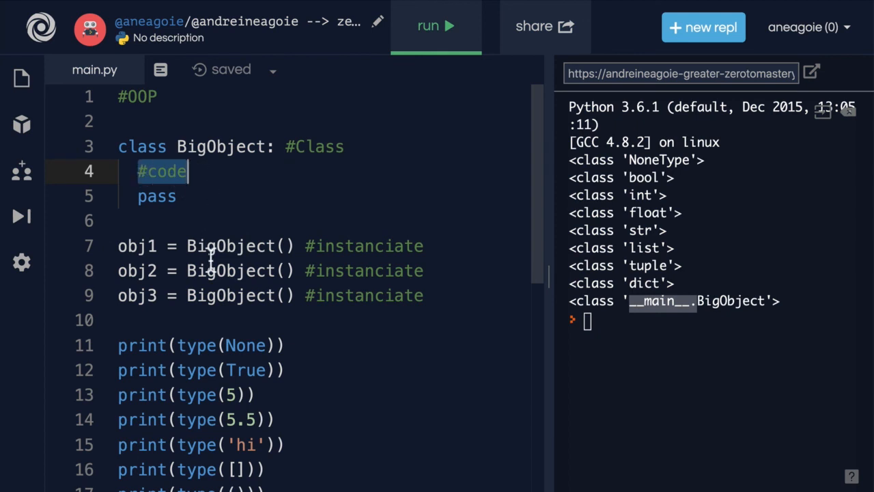
pyautogui.doubleClick(229, 246)
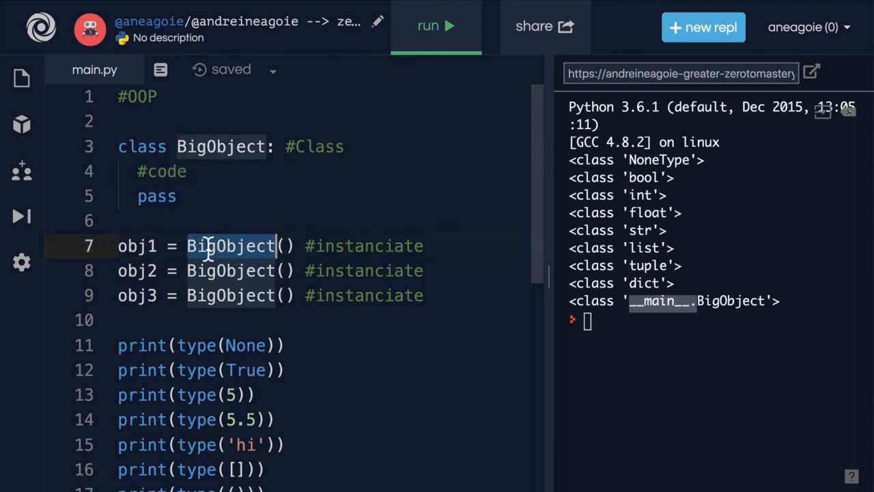
pyautogui.doubleClick(220, 146)
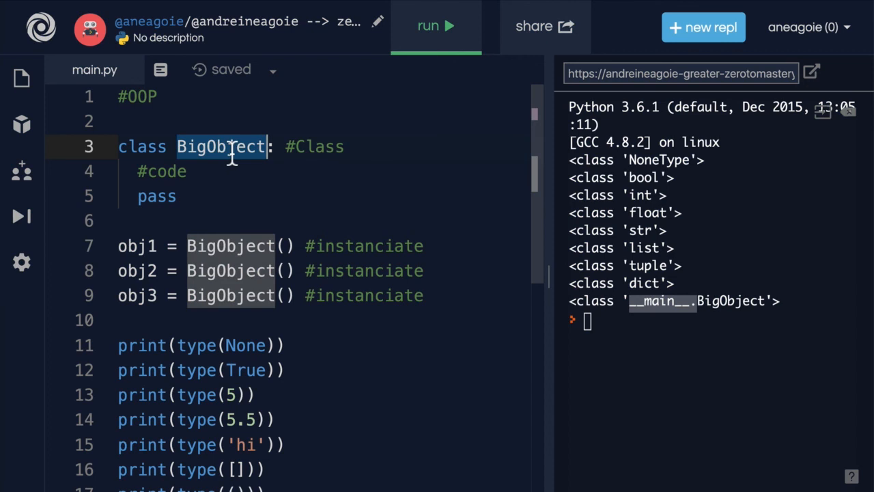
pyautogui.moveTo(356, 270)
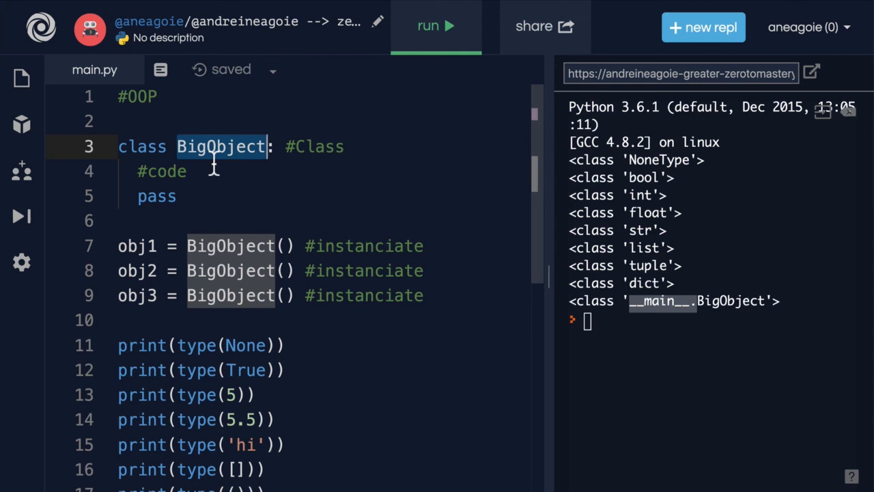
pyautogui.moveTo(216, 146)
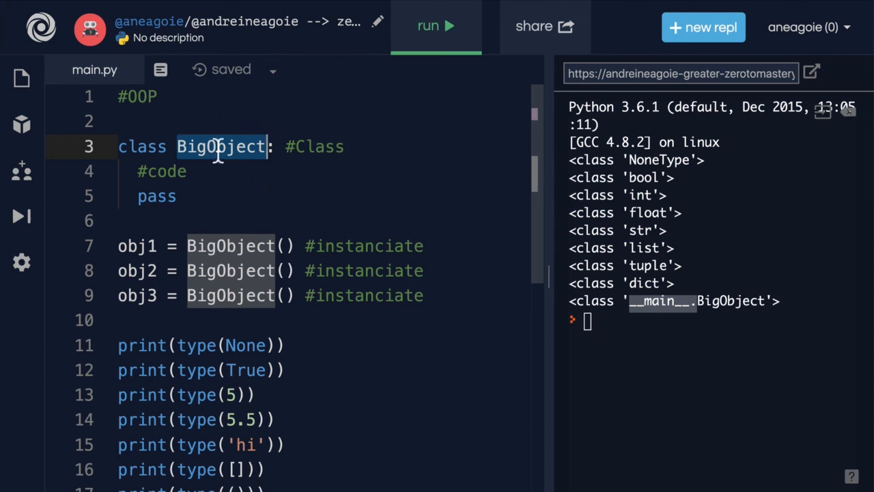
pyautogui.click(233, 246)
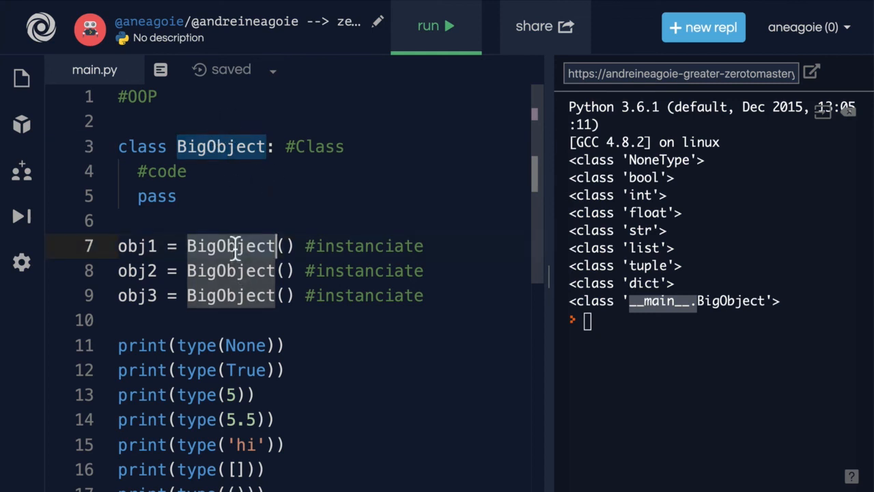